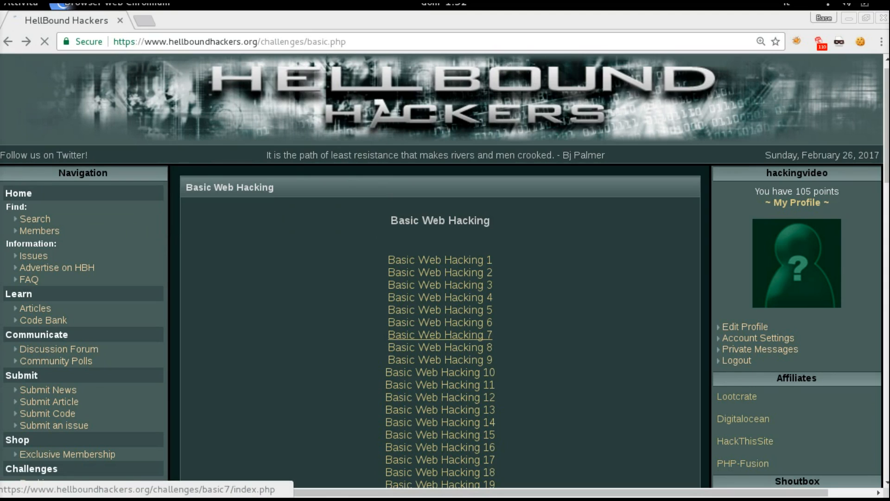
- Open the Basic Web Hacking 7 challenge and read its story and username login form
{"action": "left_click", "coordinate": [439, 334]}
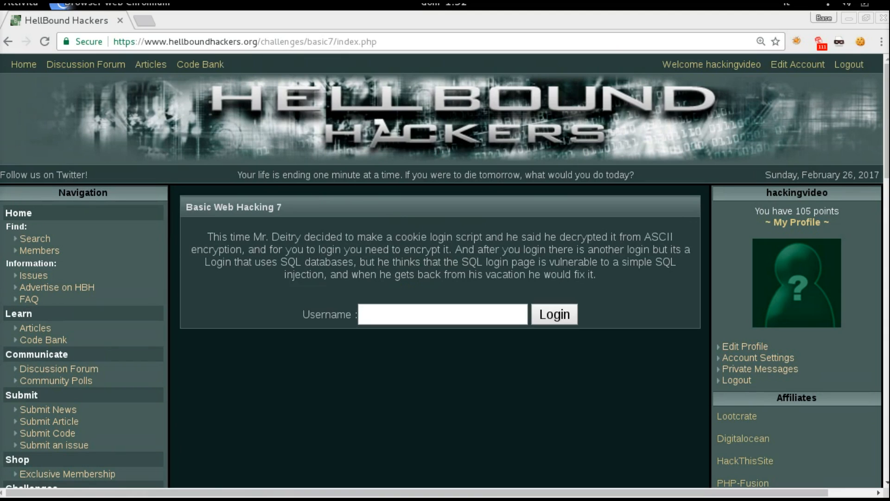
{"action": "double_click", "coordinate": [410, 237]}
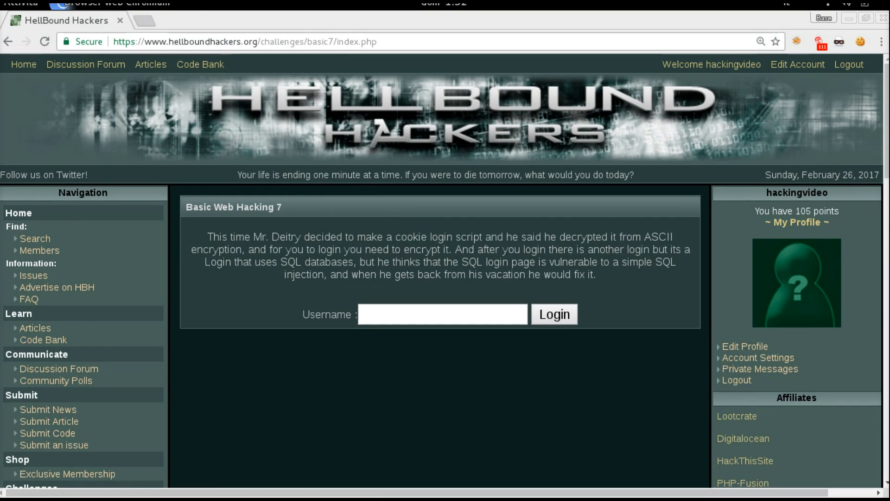
{"action": "left_click", "coordinate": [442, 314]}
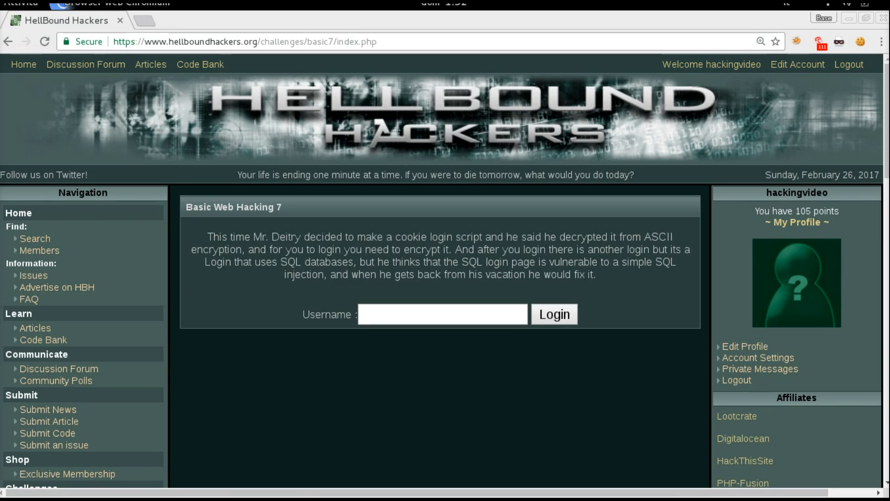
{"action": "mouse_move", "coordinate": [797, 64]}
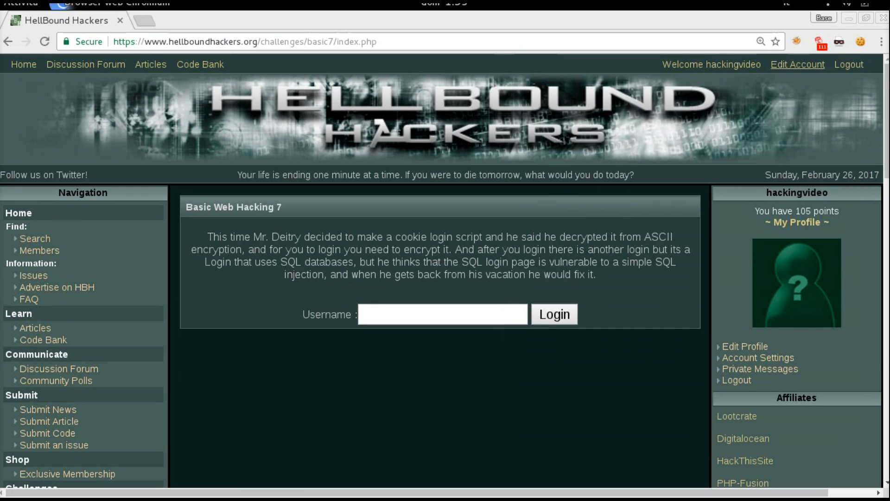
- Submit the test username 'sam' through the challenge's login form
{"action": "type", "text": "sam"}
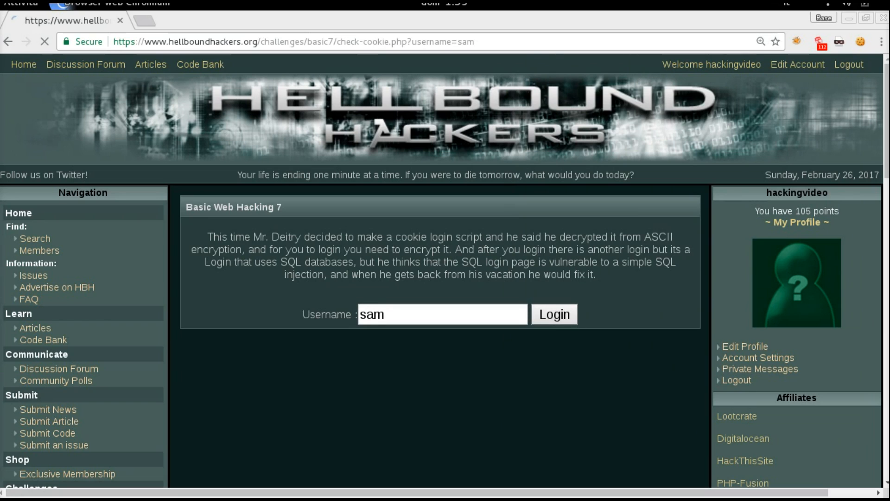
{"action": "left_click", "coordinate": [554, 314]}
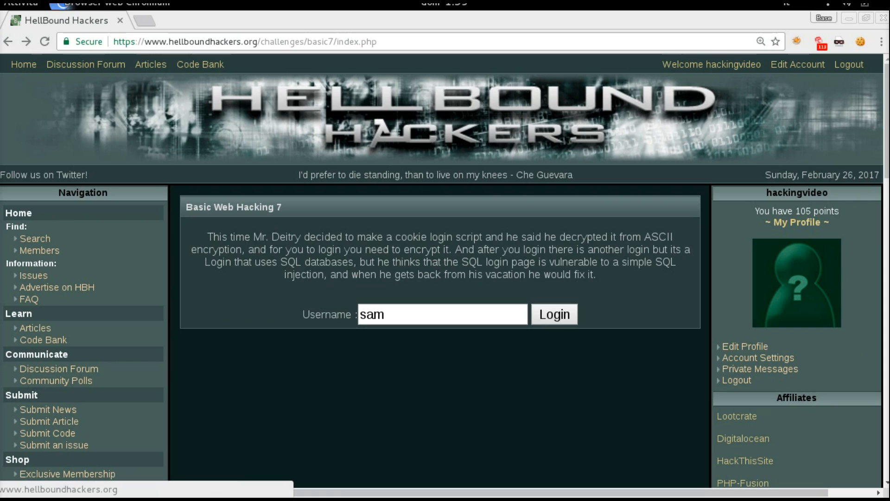
{"action": "mouse_move", "coordinate": [848, 64]}
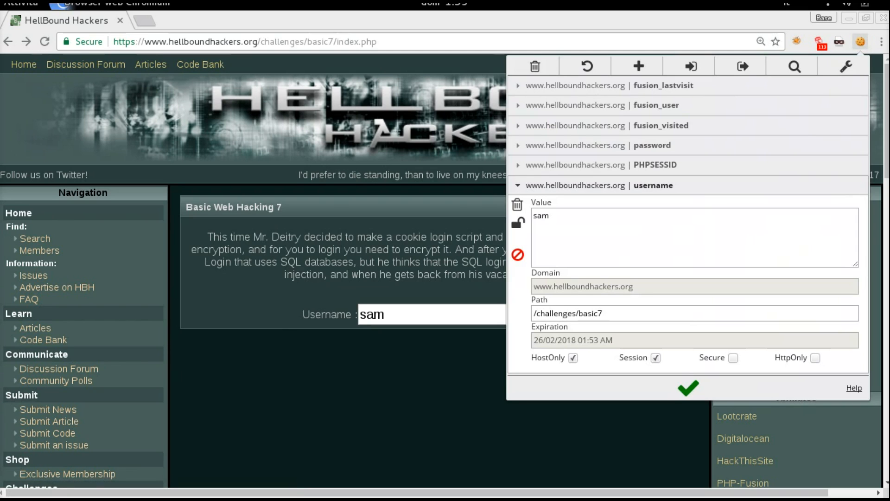
- Select the username cookie's value 'sam' in the cookie editor
{"action": "double_click", "coordinate": [540, 215]}
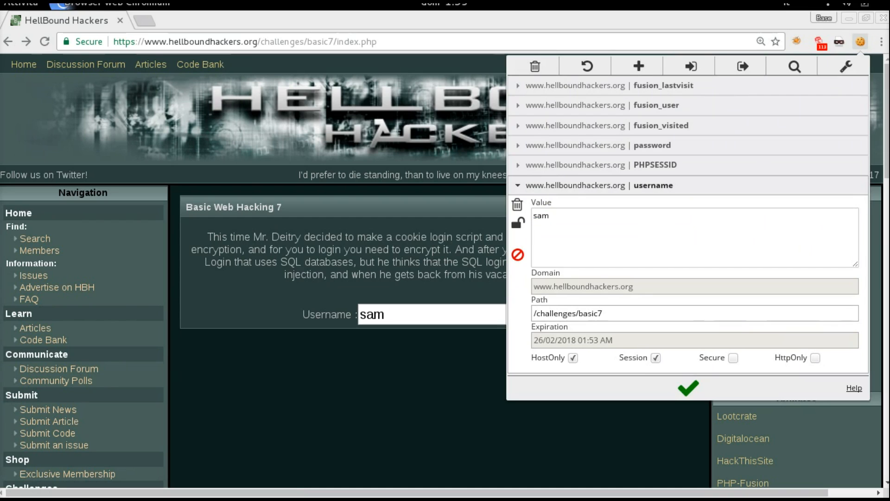
{"action": "double_click", "coordinate": [540, 215]}
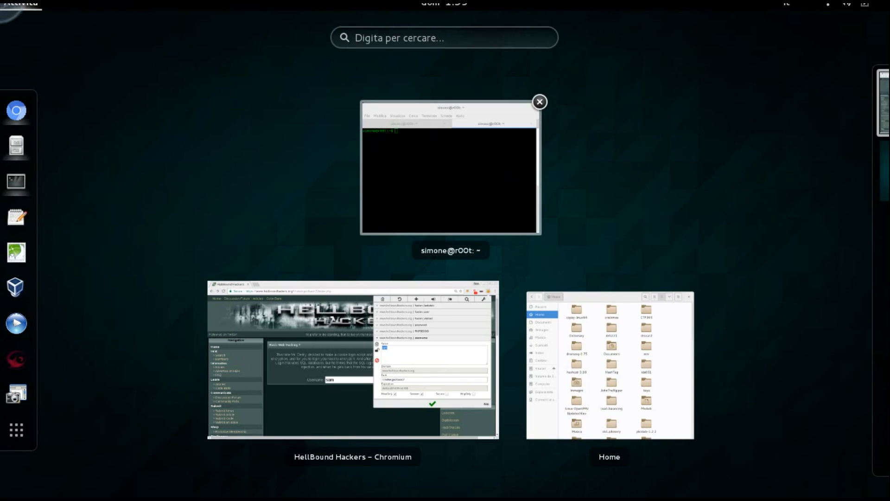
- Convert words to binary ASCII with a perl unpack one-liner: Test, hello, then sam
{"action": "left_click", "coordinate": [451, 170]}
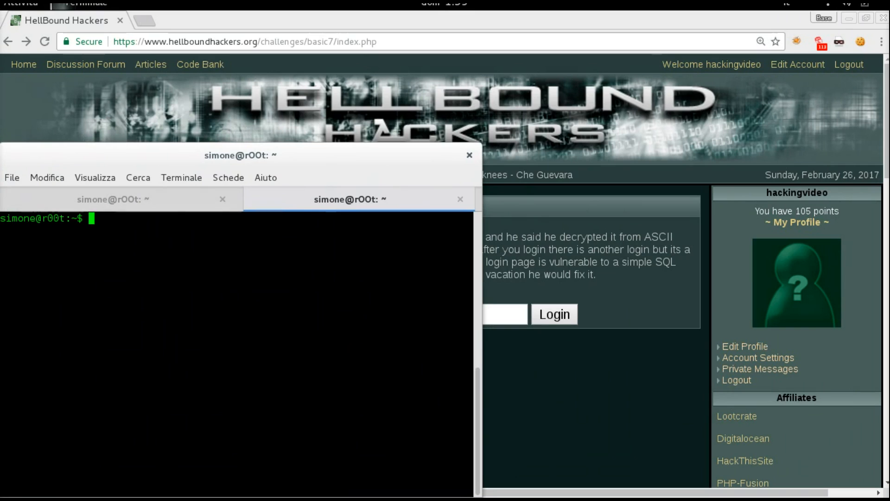
{"action": "type", "text": "echo Test | perl -lpe '$_=unpack\"B*\"'"}
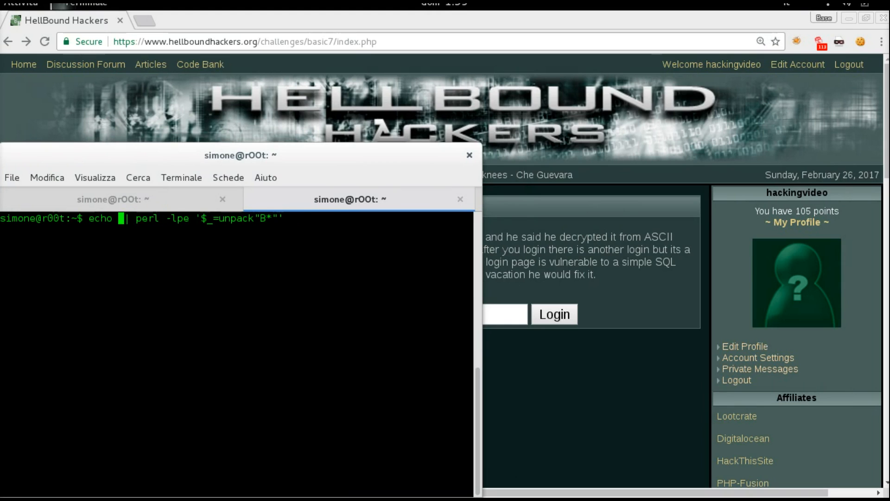
{"action": "type", "text": "hello"}
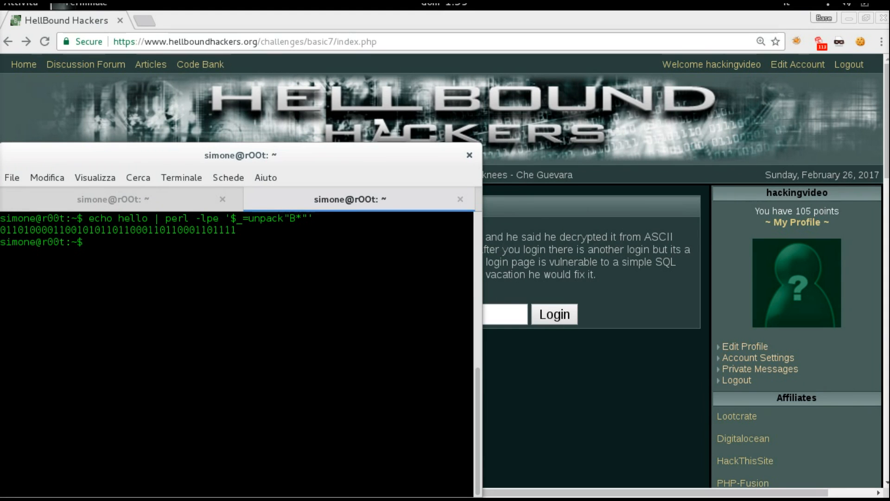
{"action": "type", "text": "echo hello | perl -lpe '$_=unpack\"B*\"'"}
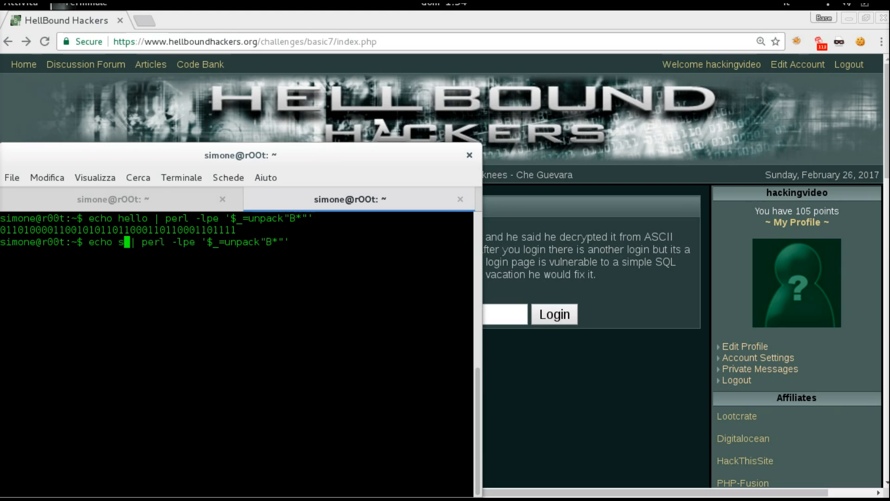
{"action": "type", "text": "am"}
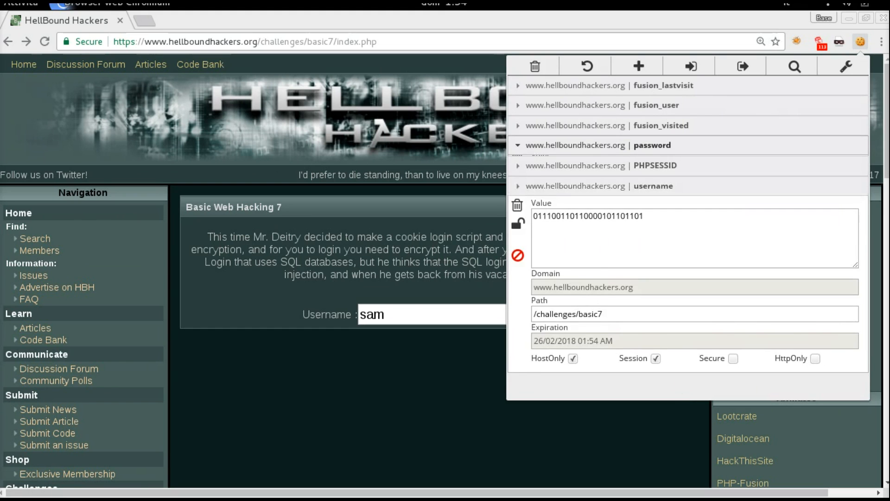
{"action": "type", "text": "illisdead"}
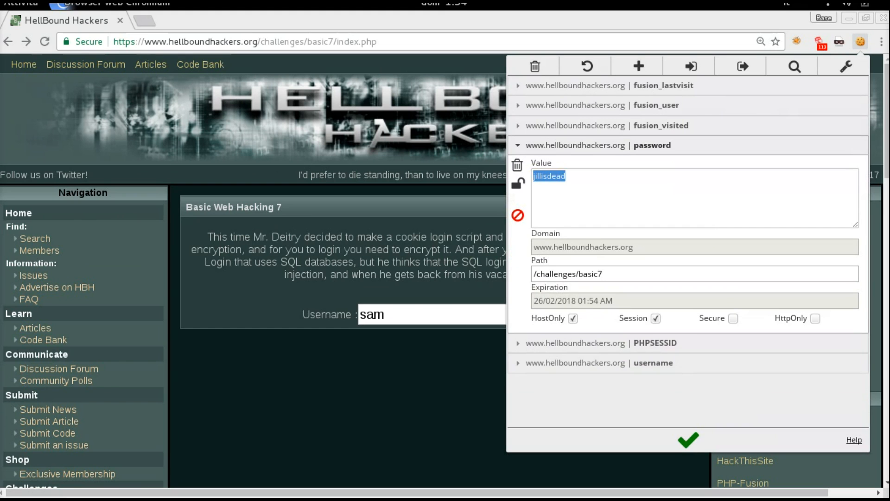
{"action": "key", "text": "super"}
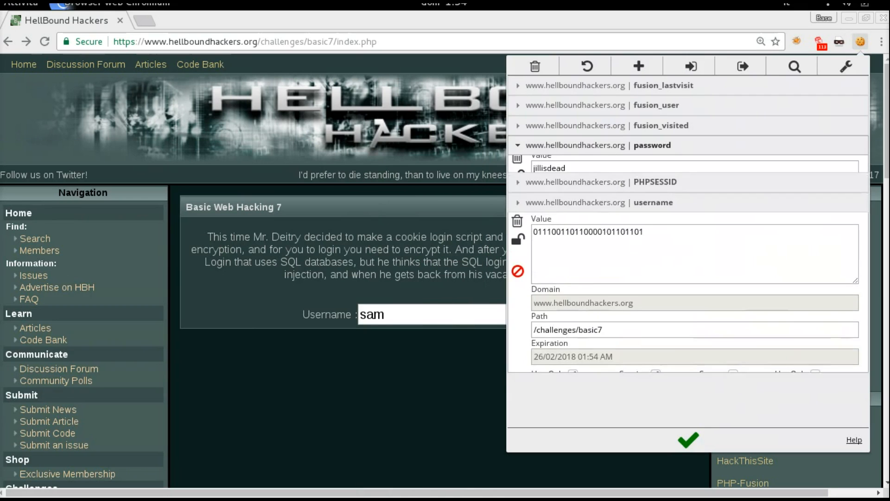
{"action": "type", "text": "0110101001101001011010001101100011010010111001101100100011001010110000101100100"}
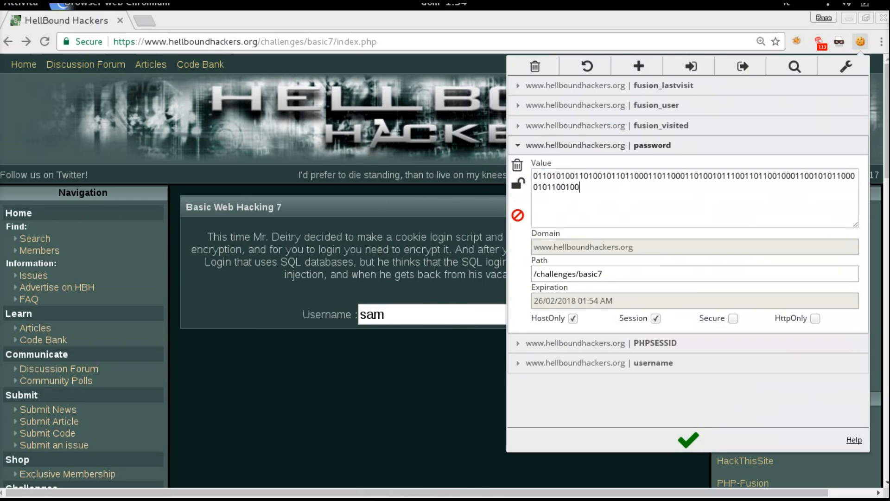
{"action": "left_click", "coordinate": [688, 440]}
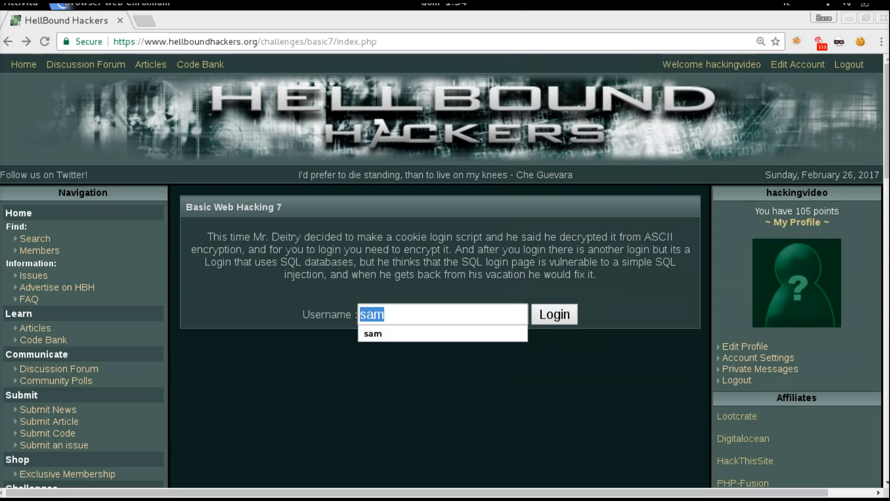
- Submit the login with the binary cookies, then select the SQL Login field
{"action": "left_click", "coordinate": [553, 314]}
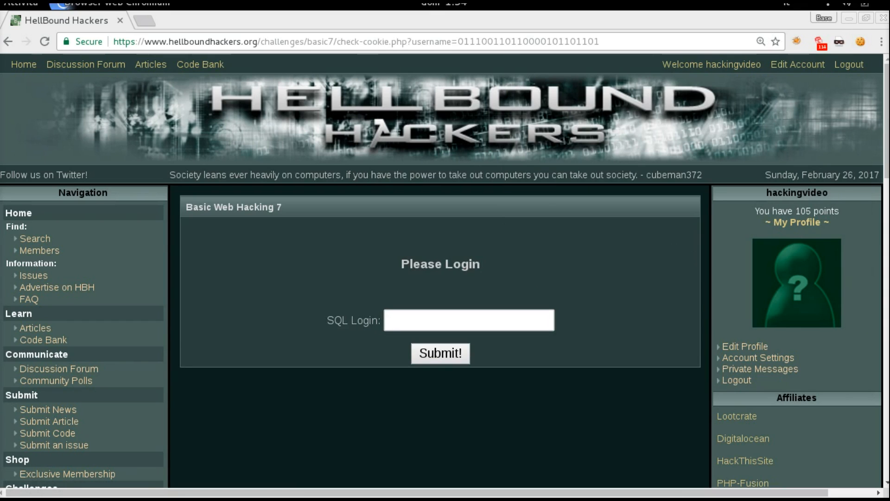
{"action": "left_click", "coordinate": [469, 320]}
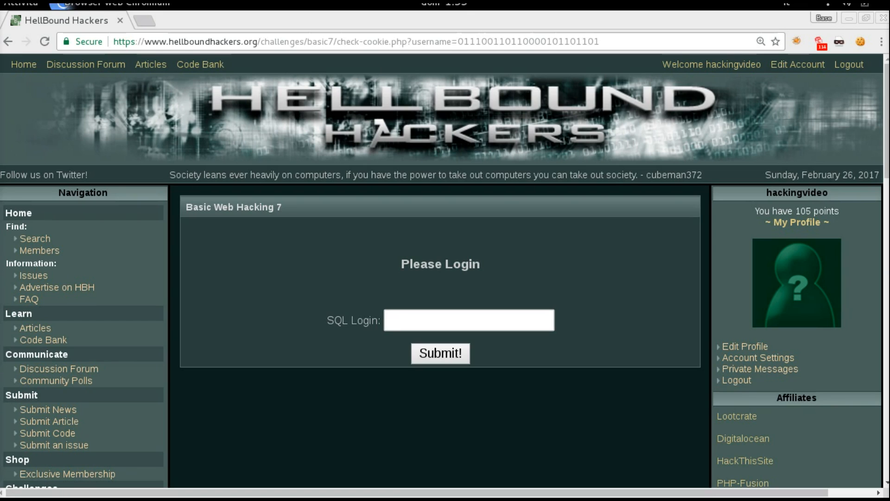
- Enter the injection ' or '1'='1 into the SQL Login field and submit it
{"action": "type", "text": "' or '"}
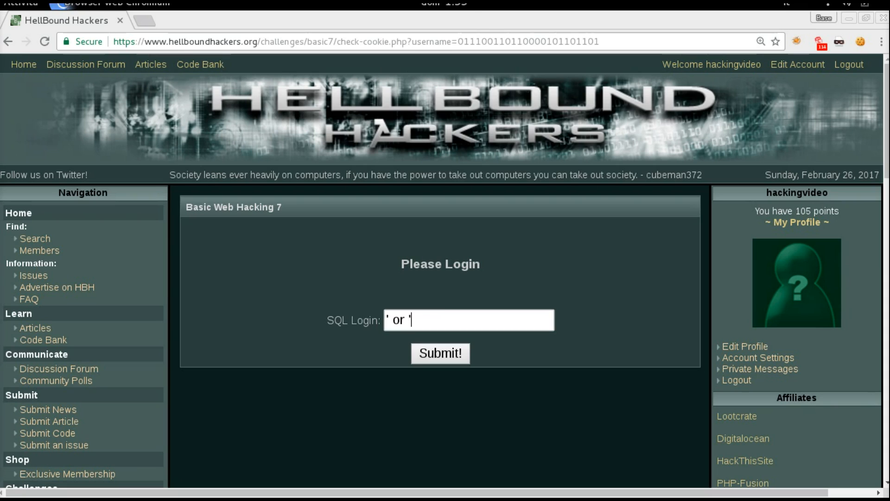
{"action": "type", "text": "1'"}
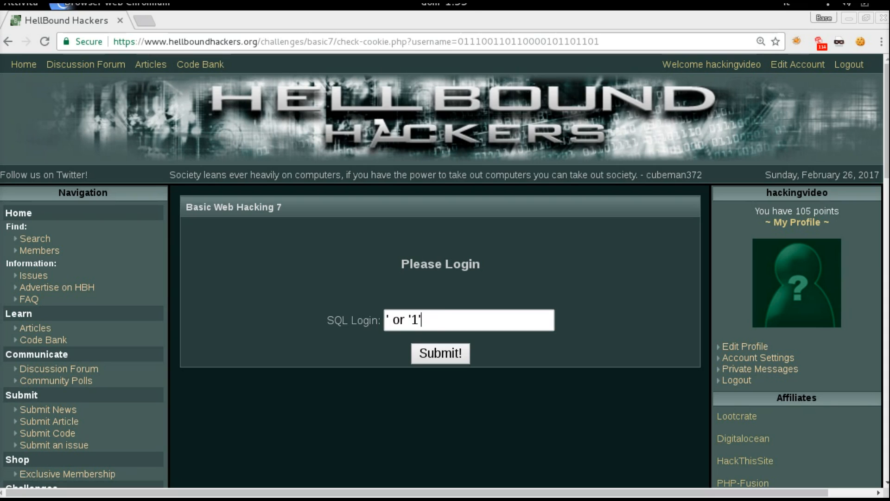
{"action": "type", "text": "='1"}
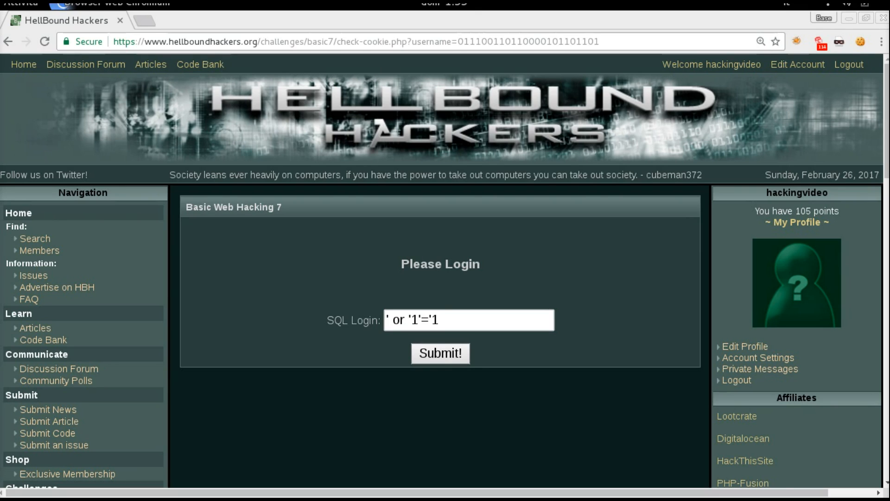
{"action": "left_click", "coordinate": [440, 352]}
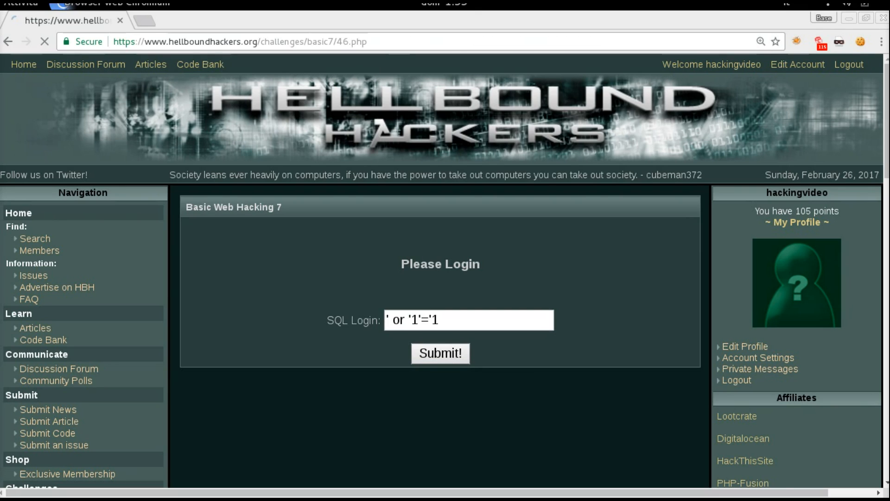